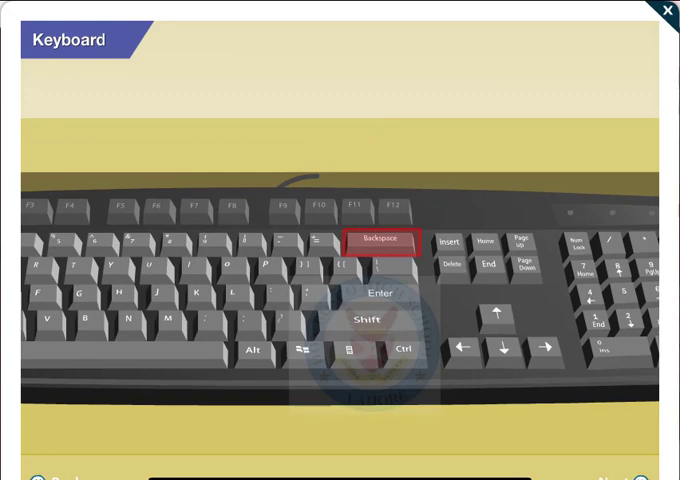
Continue to the Backspace demo and type "COMPUTER" in the word-processor document.
click(378, 244)
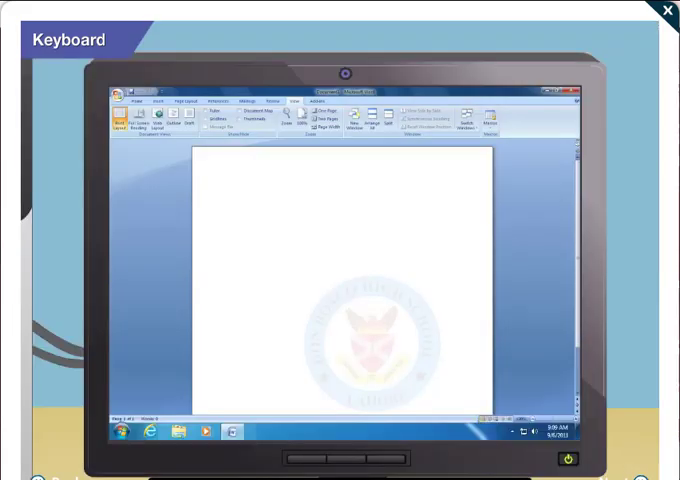
text(COM)
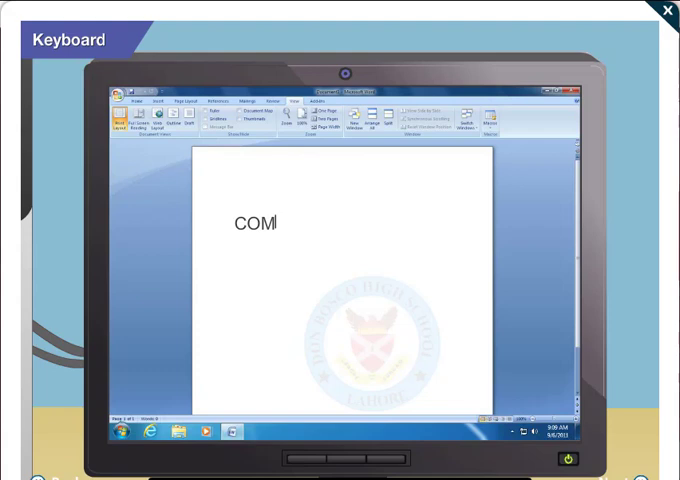
text(PUTE)
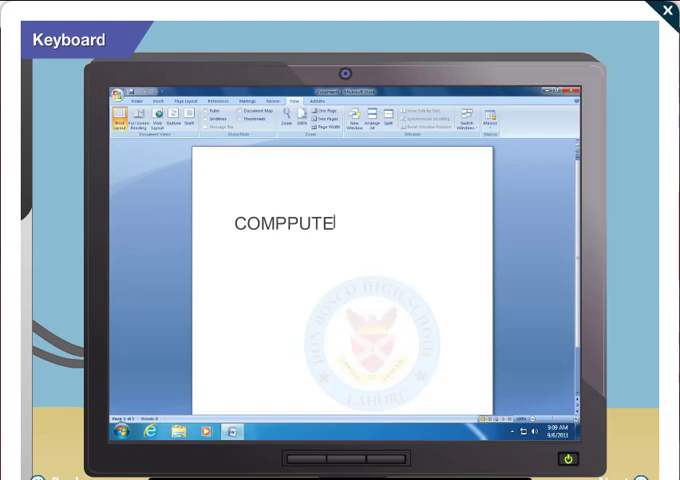
text(R)
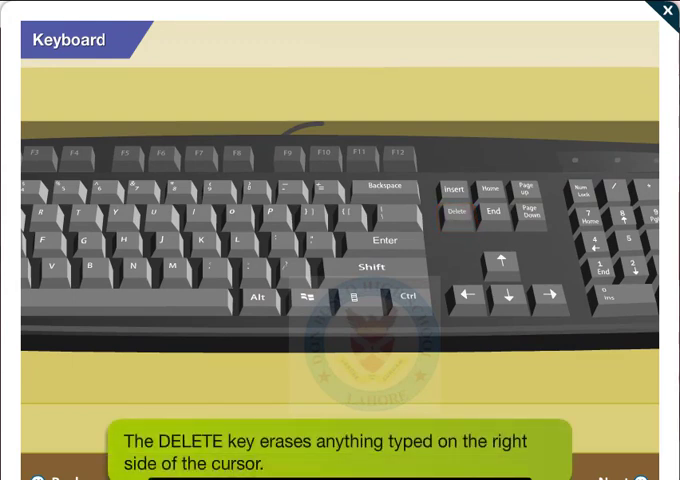
Continue to the Delete demo and retype "UTER" to restore COMPUTER in the document.
click(460, 212)
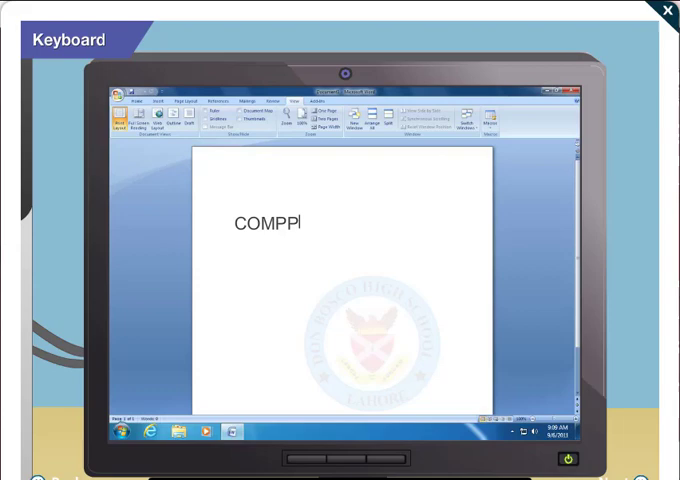
text(UTER)
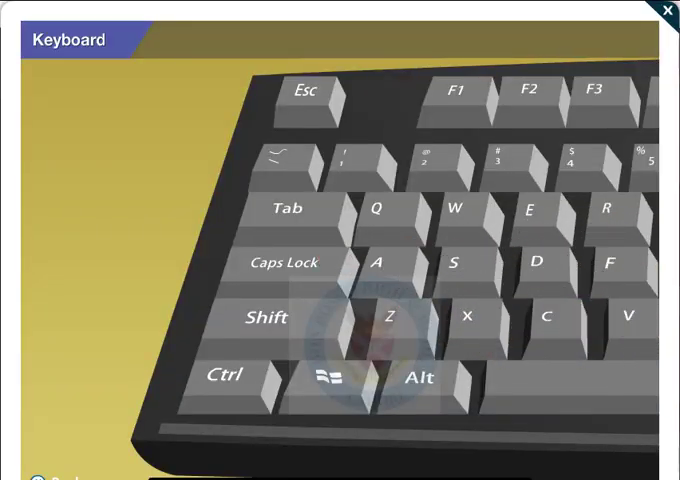
Bring up the Caps Lock explanation and play its capital-letter typing demo.
click(286, 264)
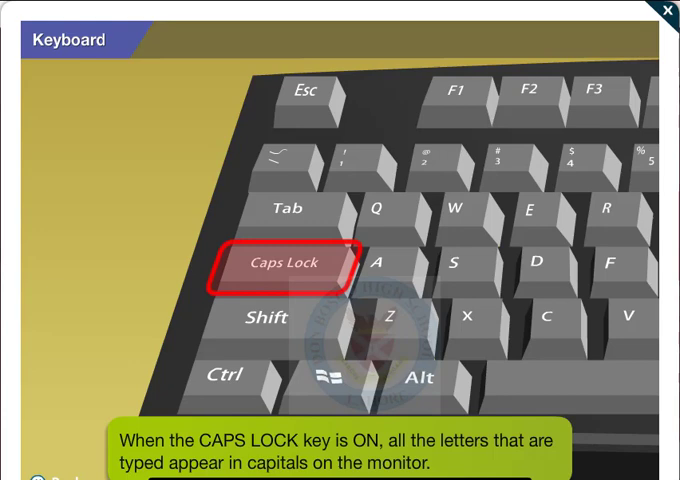
click(280, 268)
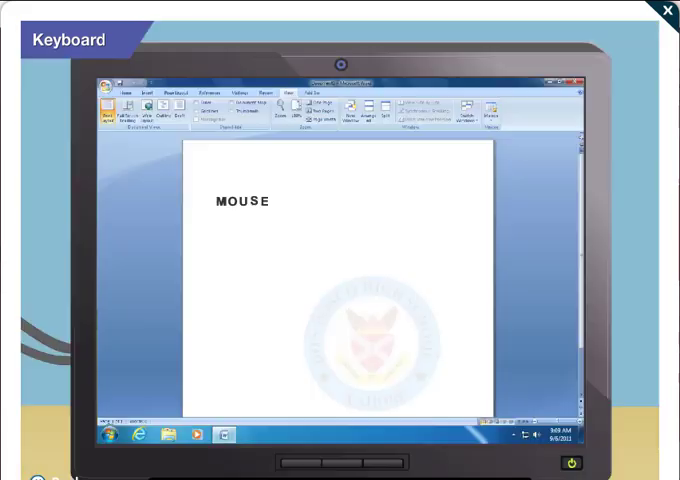
text(pri)
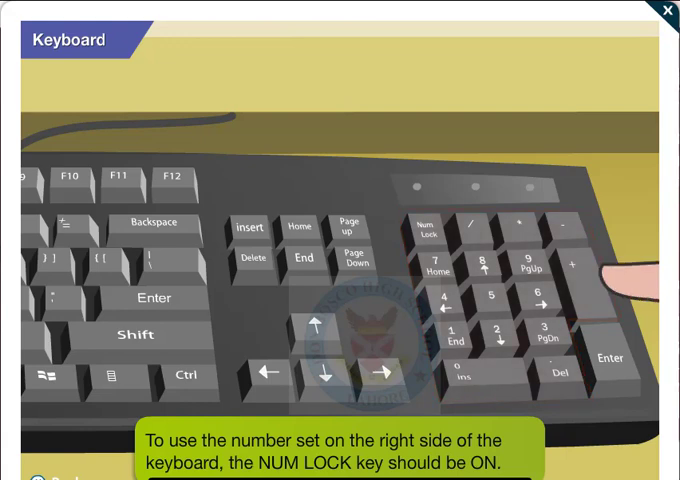
Continue past the Num Lock explanation to the next keyboard close-up.
click(428, 228)
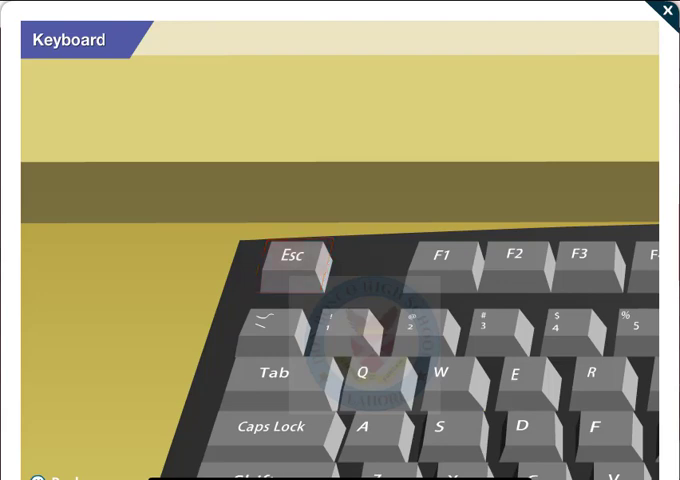
Show the Esc key explanation and highlight the Esc key on the keyboard.
click(292, 264)
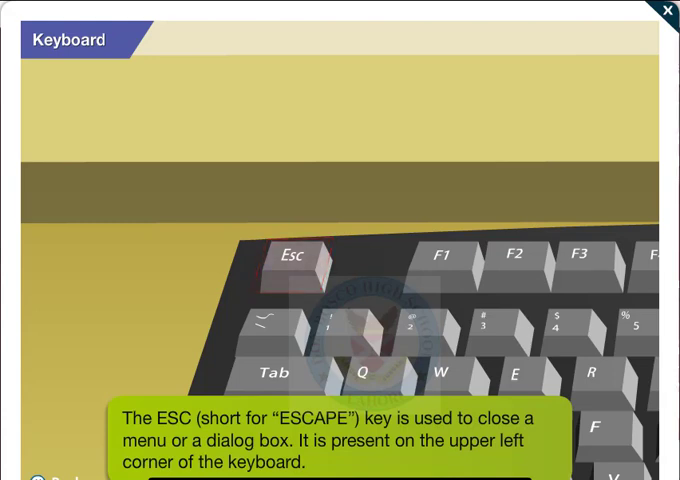
click(292, 268)
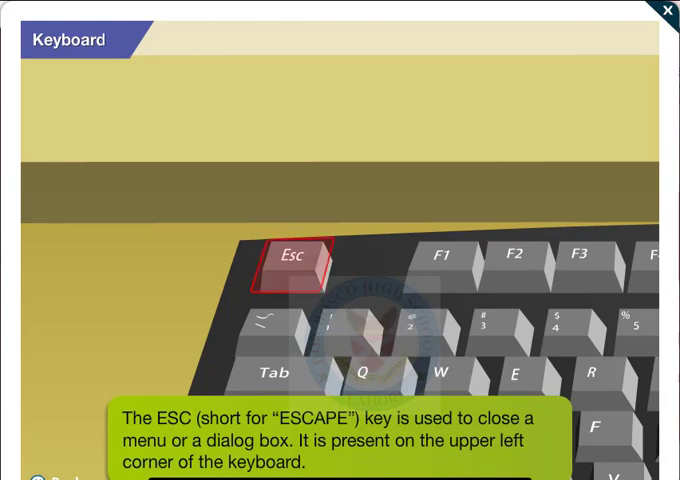